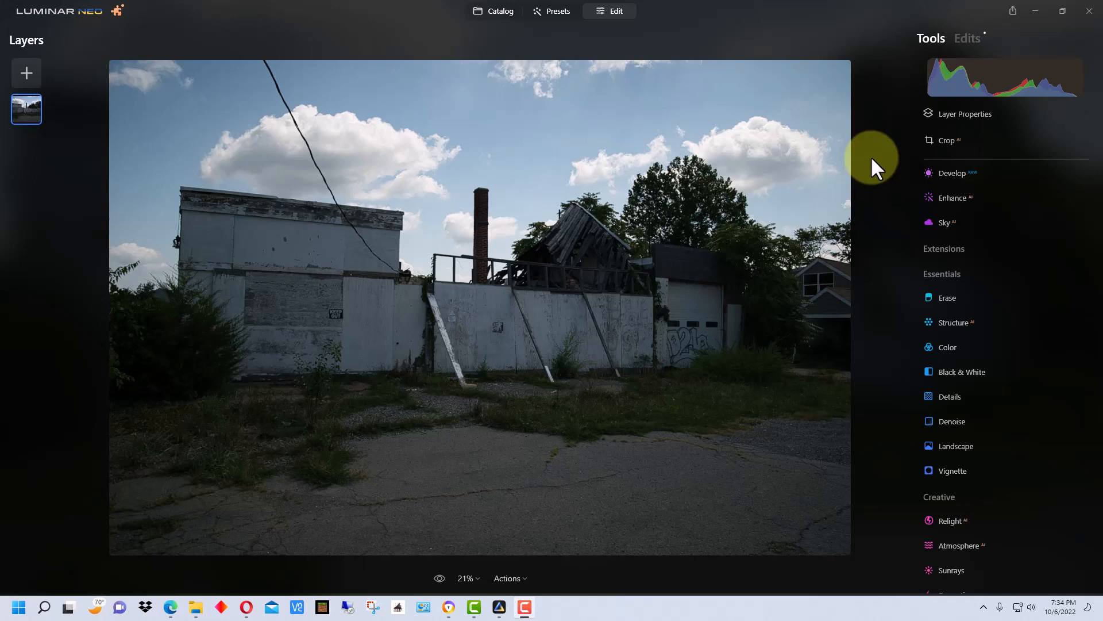
mouse_move(882, 148)
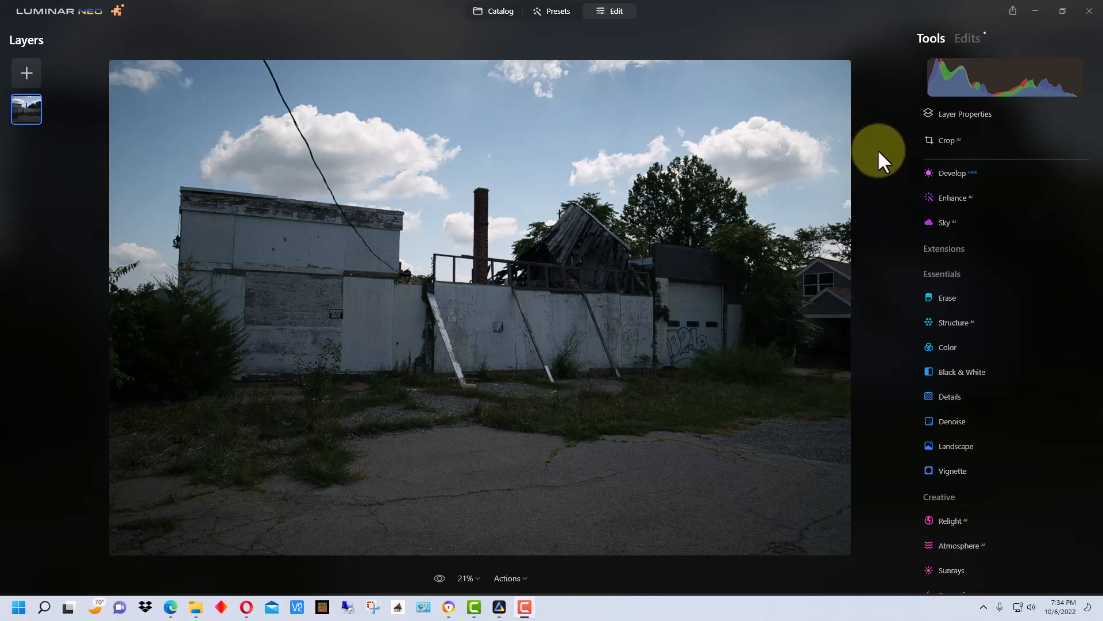
mouse_move(257, 70)
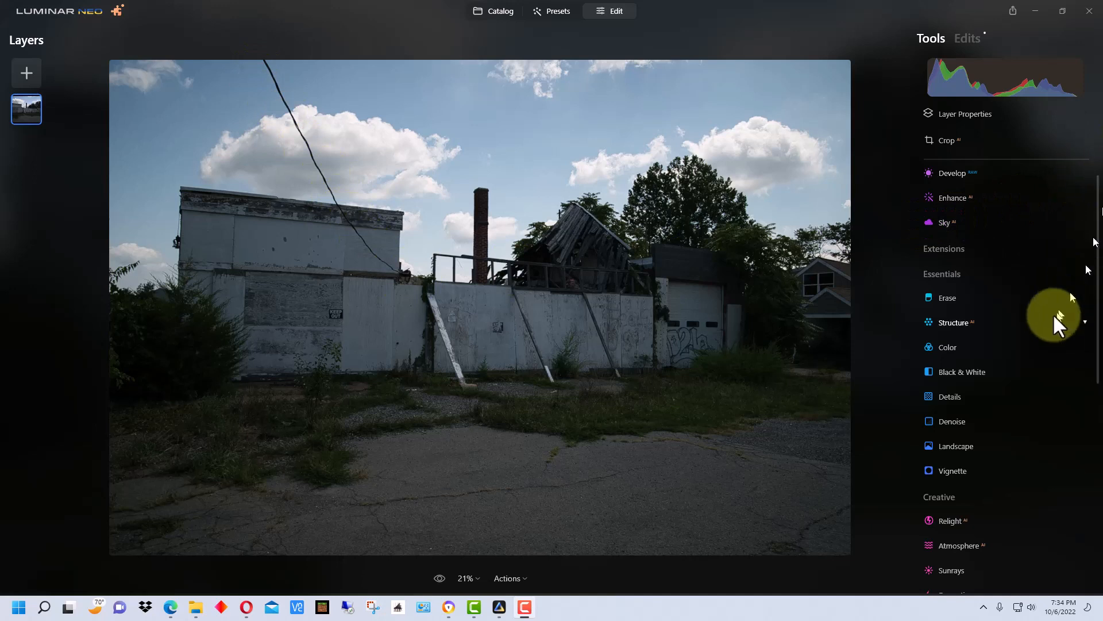
Step: Remove the power line from the upper-left sky with Erase's automatic Remove Powerlines
click(948, 297)
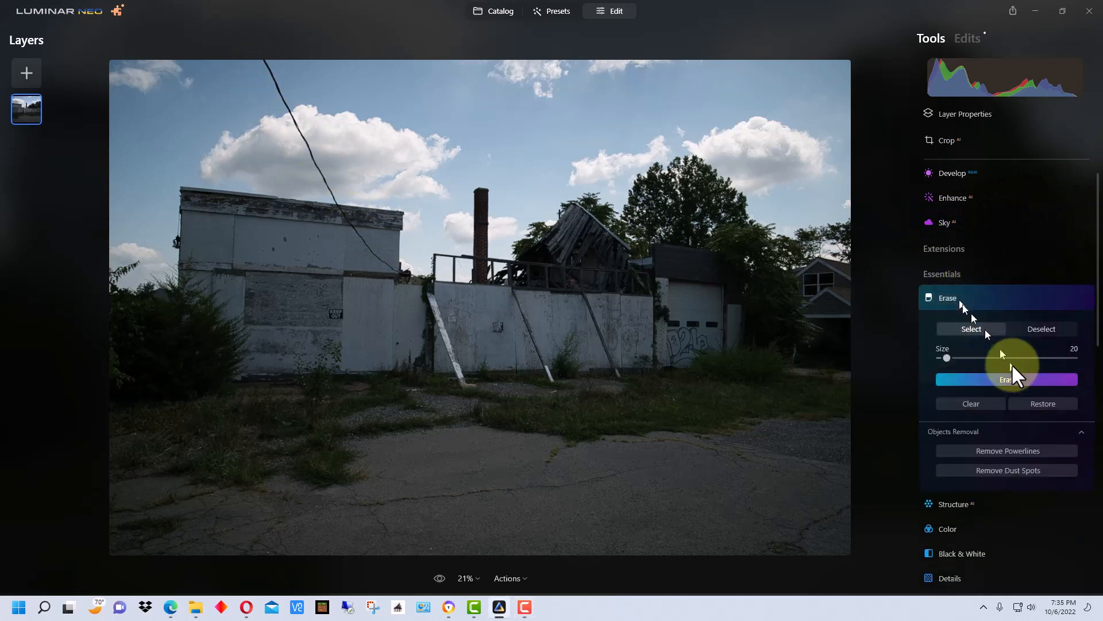
mouse_move(1022, 460)
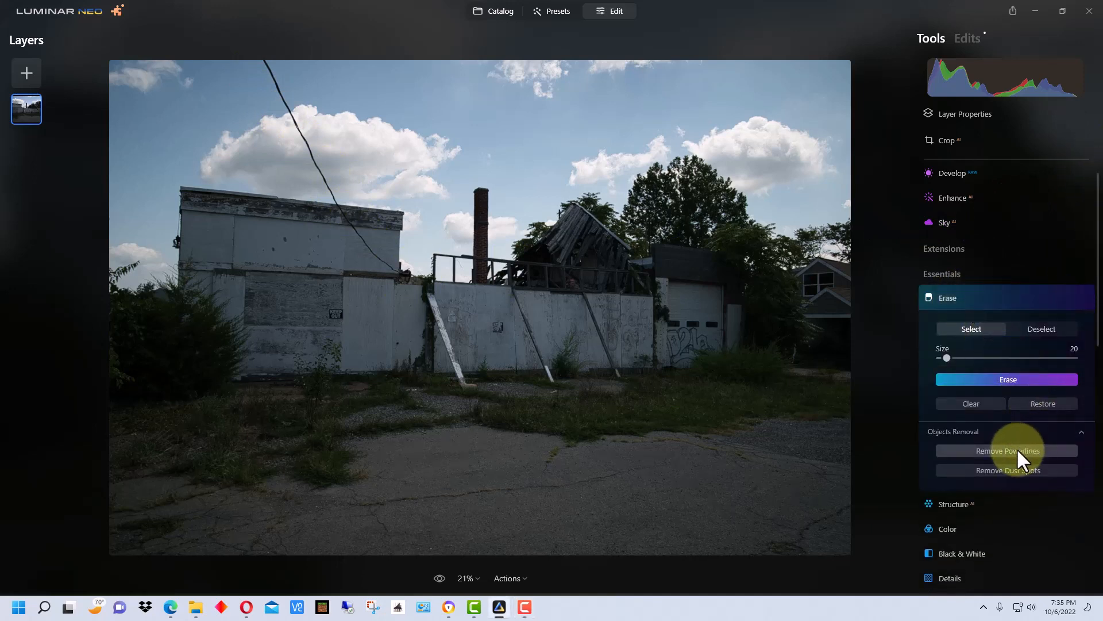
click(1007, 451)
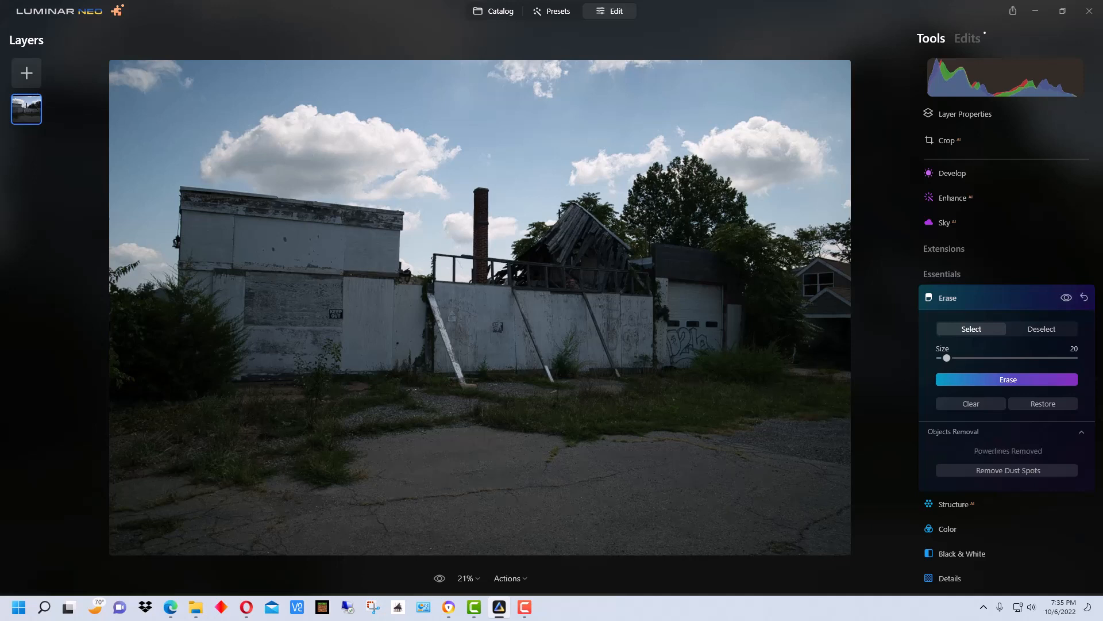
drag(224, 85, 268, 153)
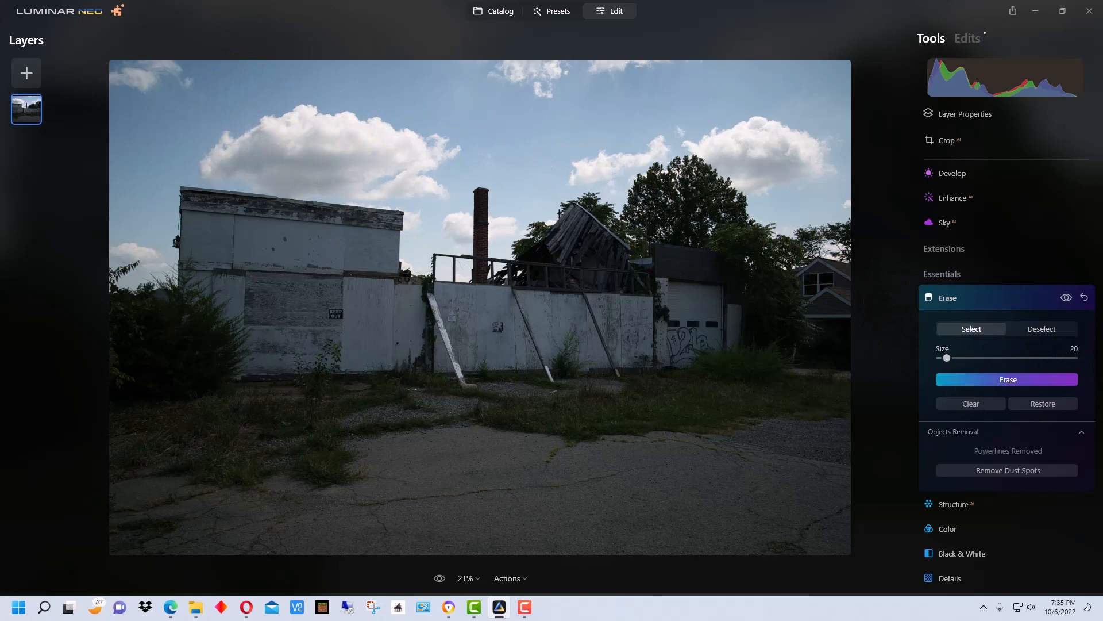
drag(355, 221, 386, 259)
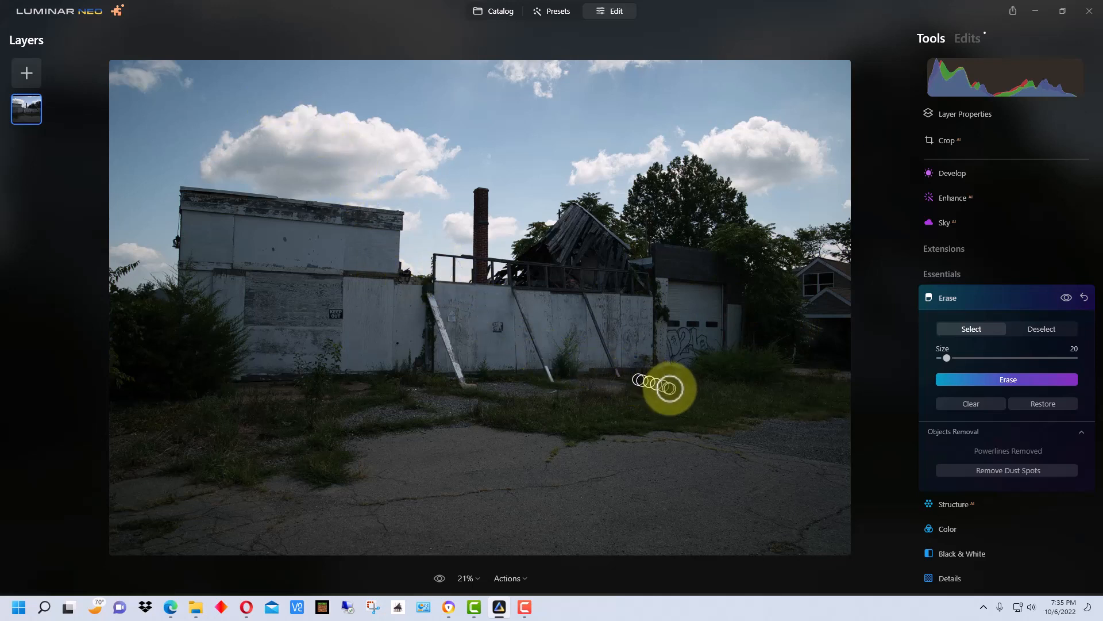
mouse_move(1075, 433)
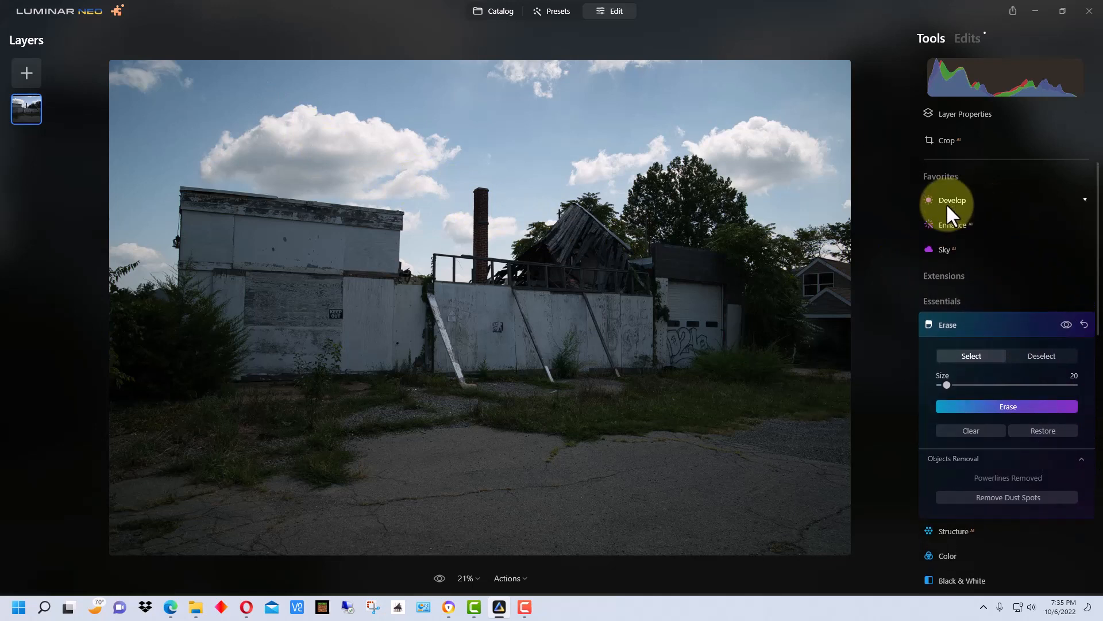
Step: In Develop's Light section, set Shadows 36, Highlights -83 and Exposure 0.62
click(951, 200)
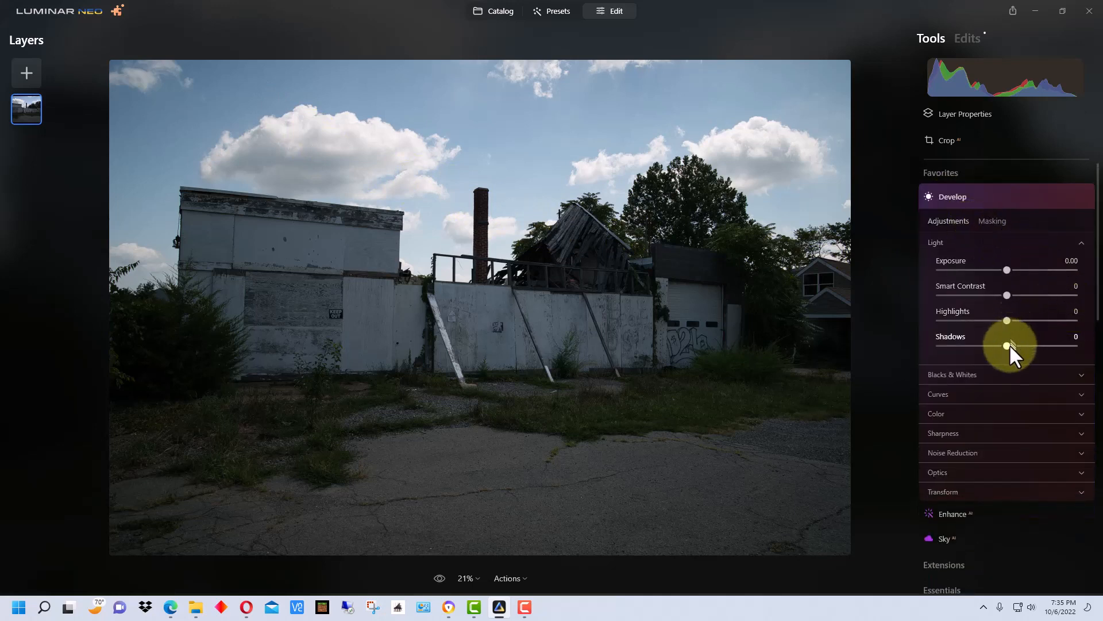
drag(1008, 346, 1028, 346)
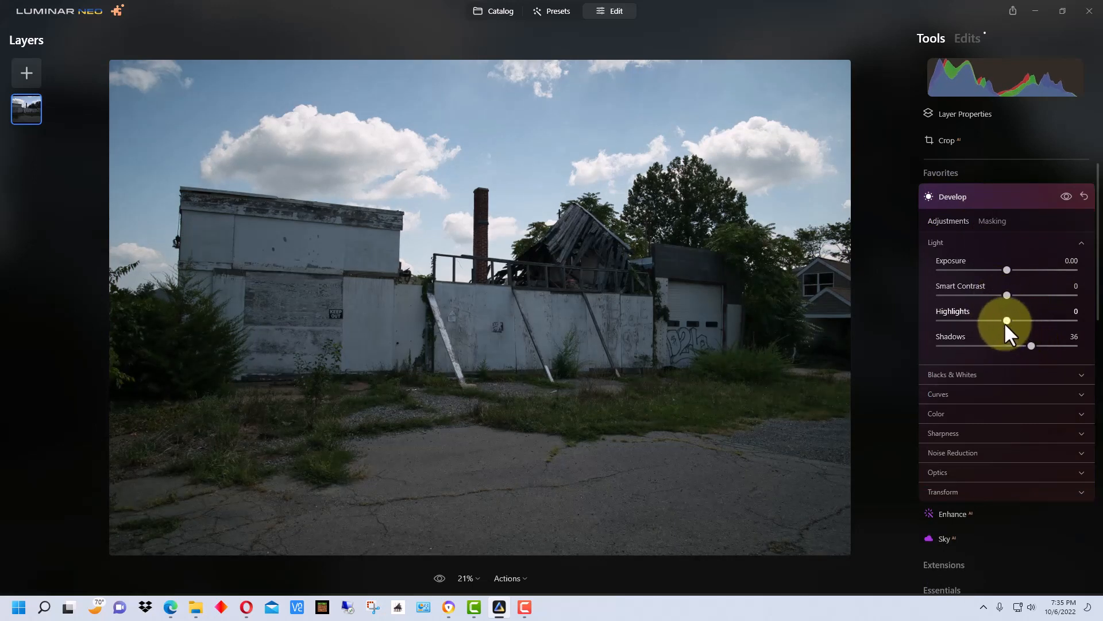
drag(1006, 320, 966, 321)
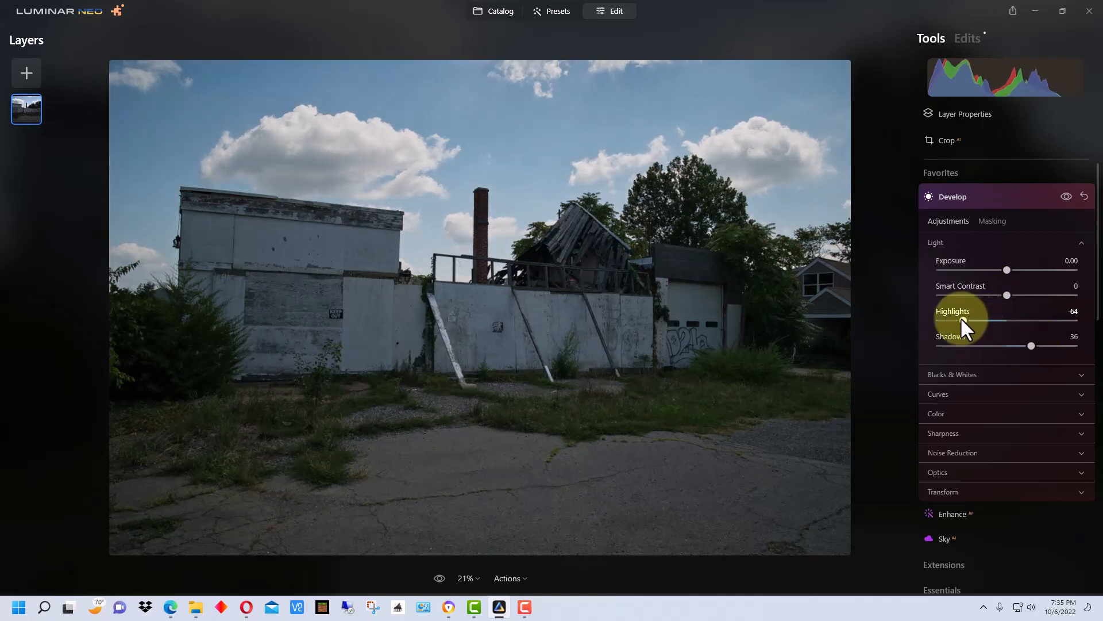
drag(993, 321, 978, 321)
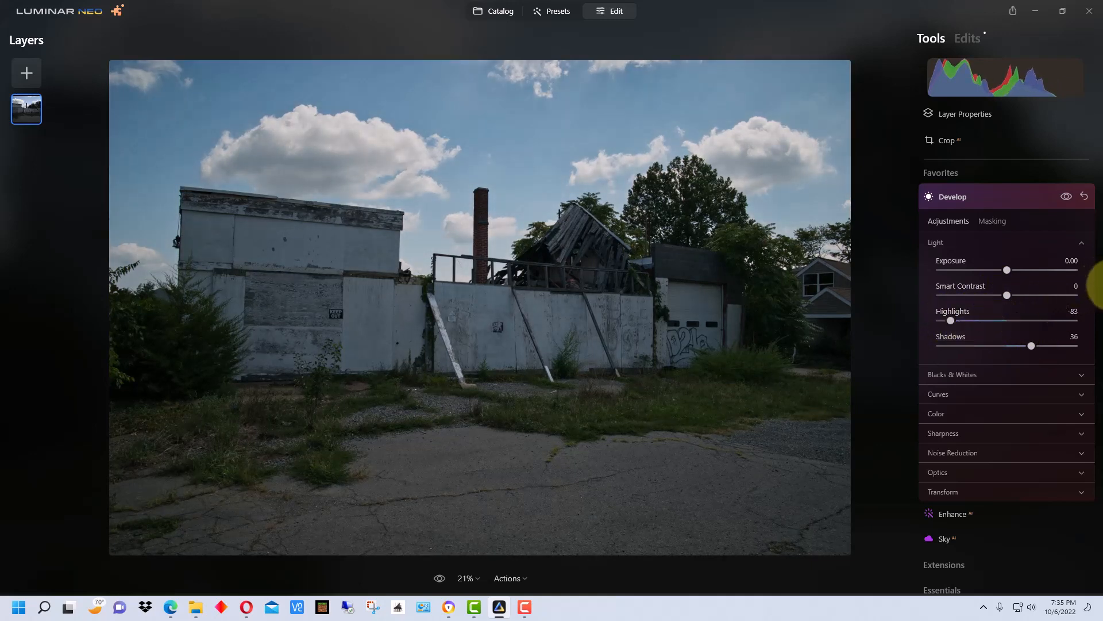
drag(1007, 271, 1014, 270)
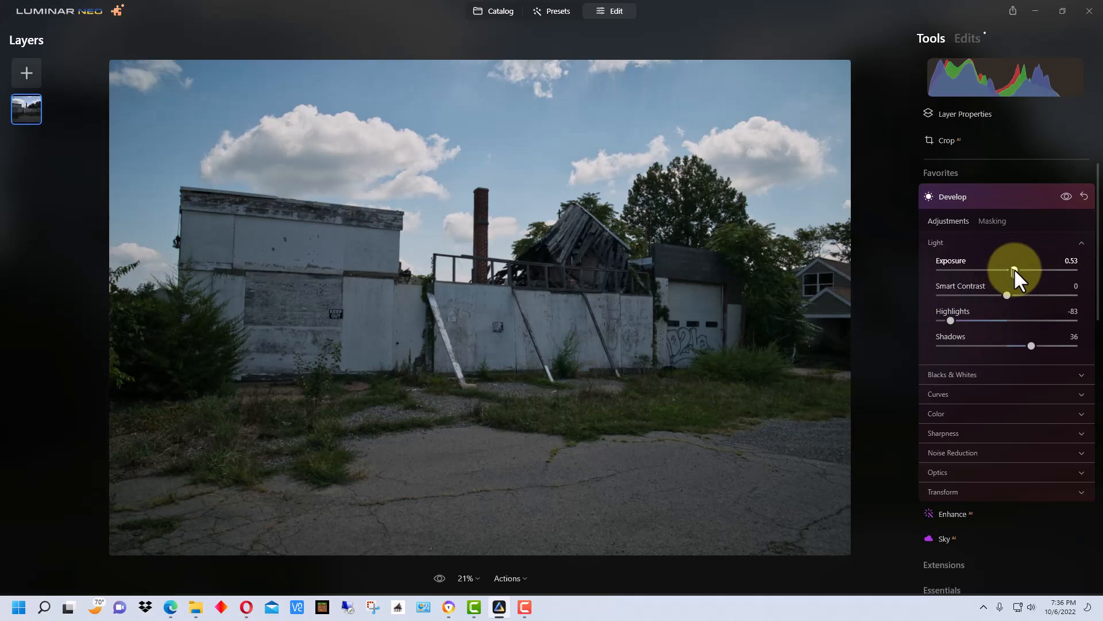
drag(1008, 273, 1015, 273)
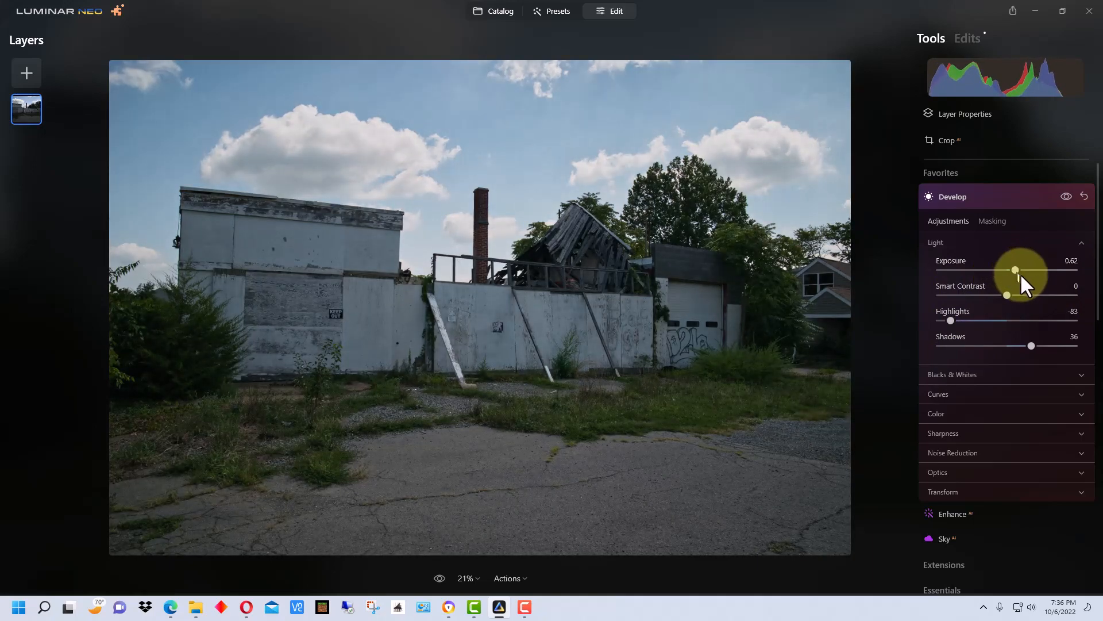
mouse_move(1057, 204)
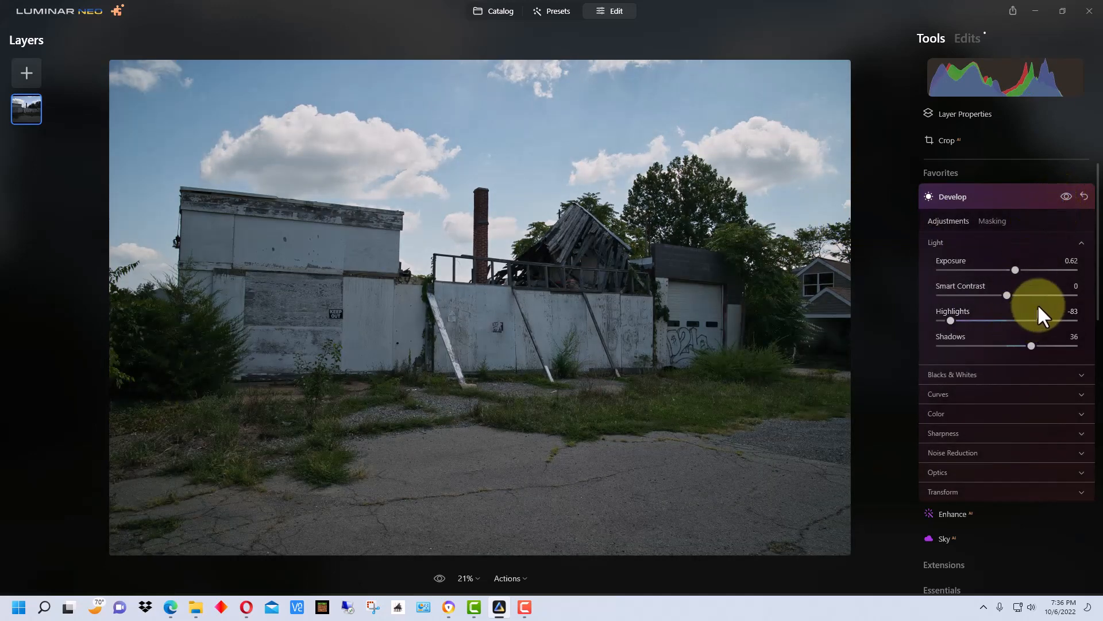
scroll(down, 3)
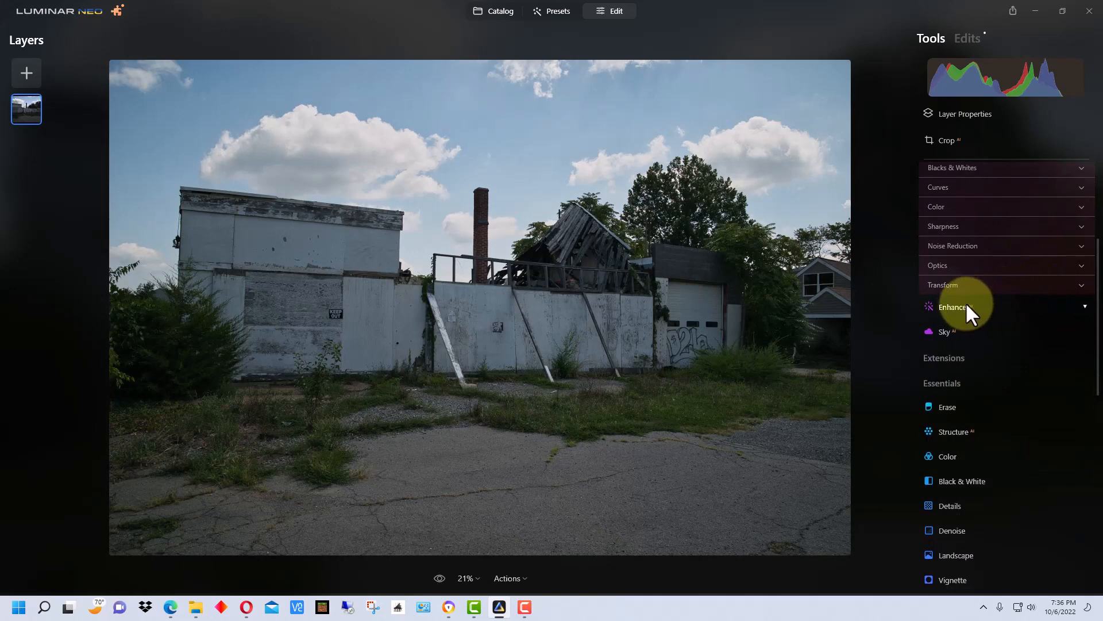
Step: Raise the Enhance Accent slider to 37 for richer tones
click(954, 307)
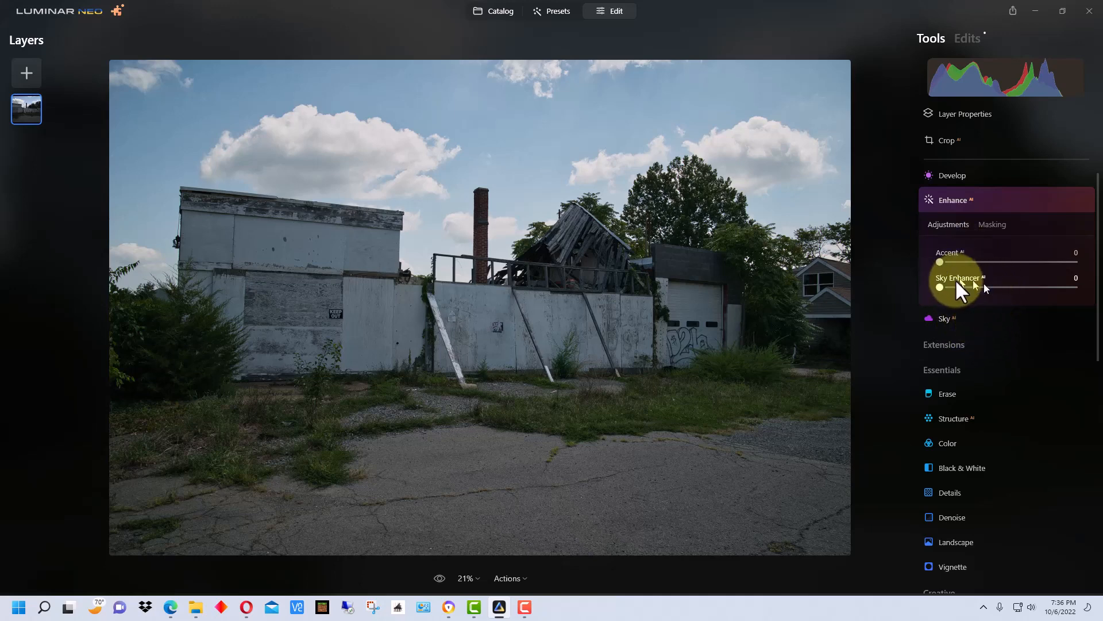
mouse_move(998, 253)
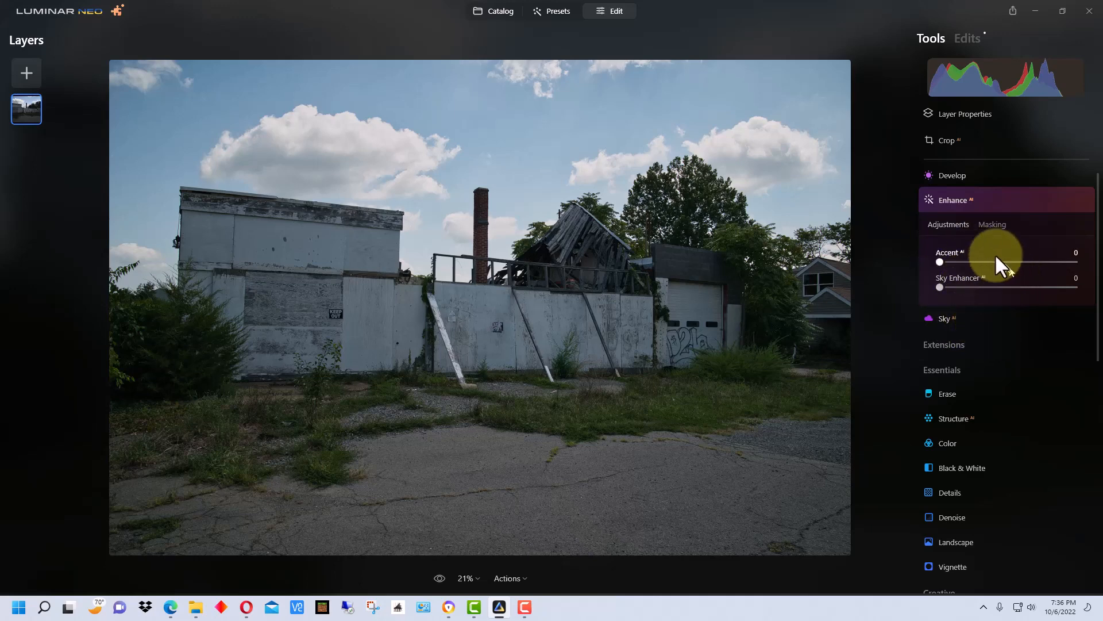
drag(998, 262, 942, 262)
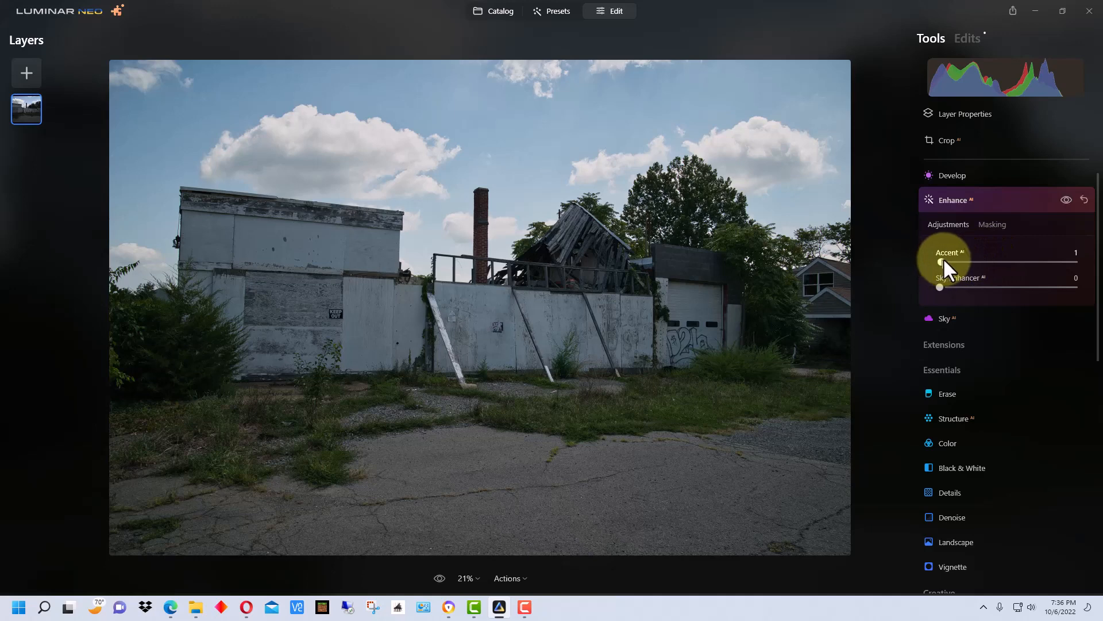
drag(942, 262, 990, 262)
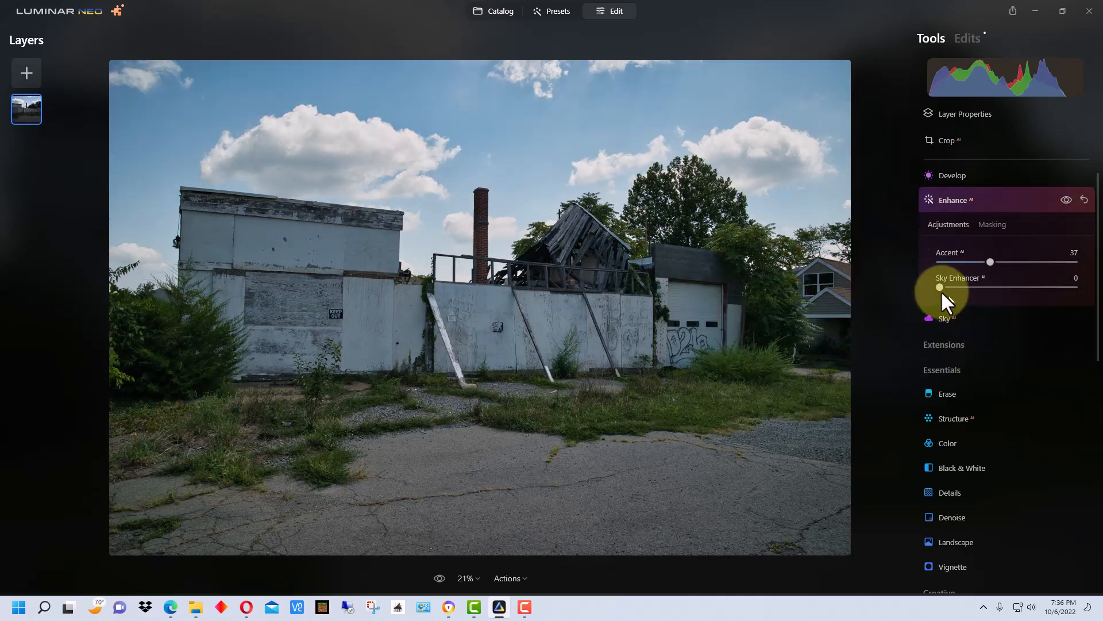
Step: Boost Sky Enhancer to 77 for a deeper blue sky
drag(940, 287, 1004, 287)
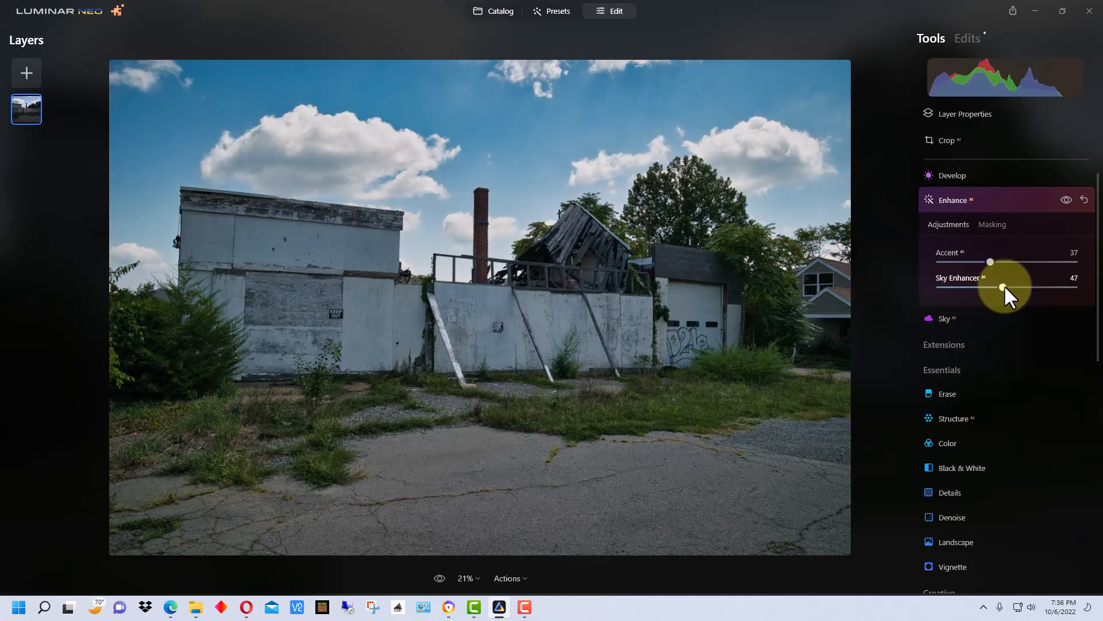
drag(1003, 289, 1028, 289)
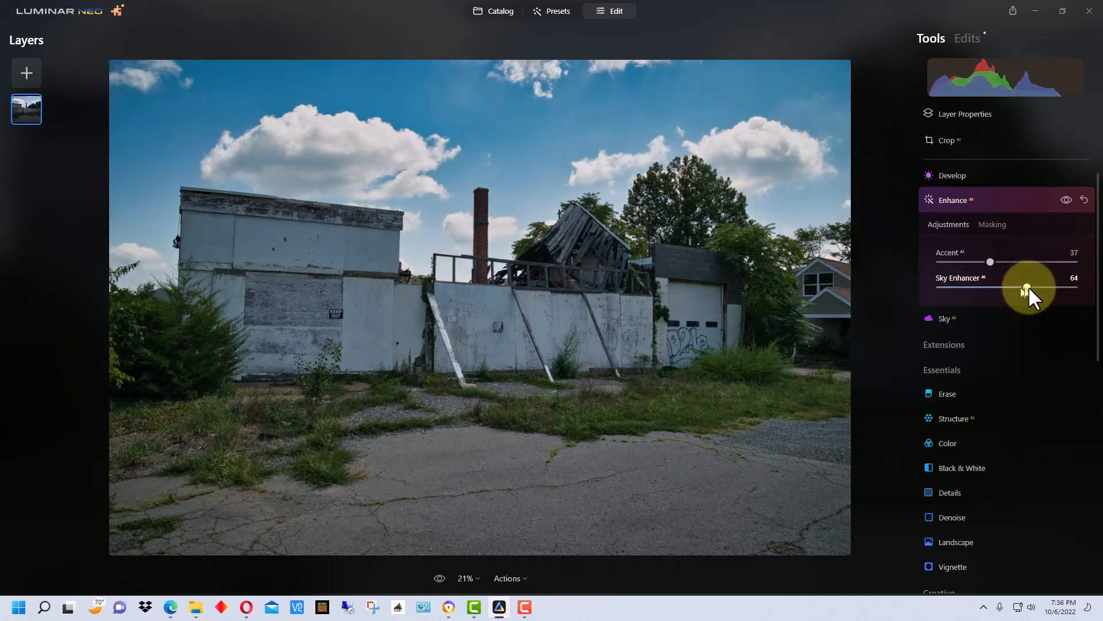
drag(1026, 289, 1071, 288)
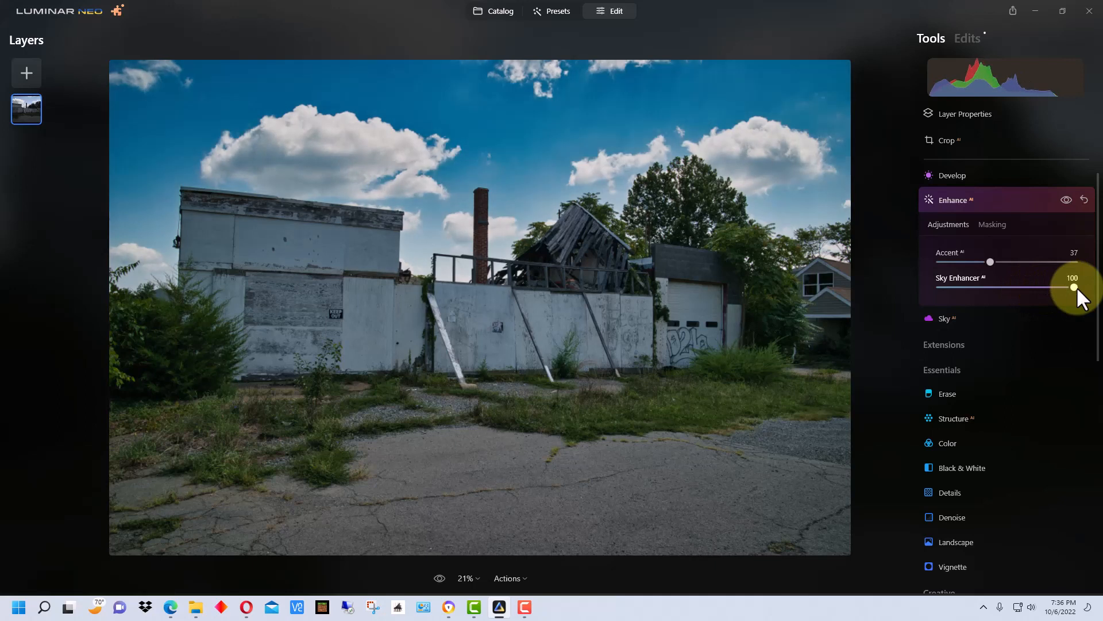
drag(1073, 286, 1070, 286)
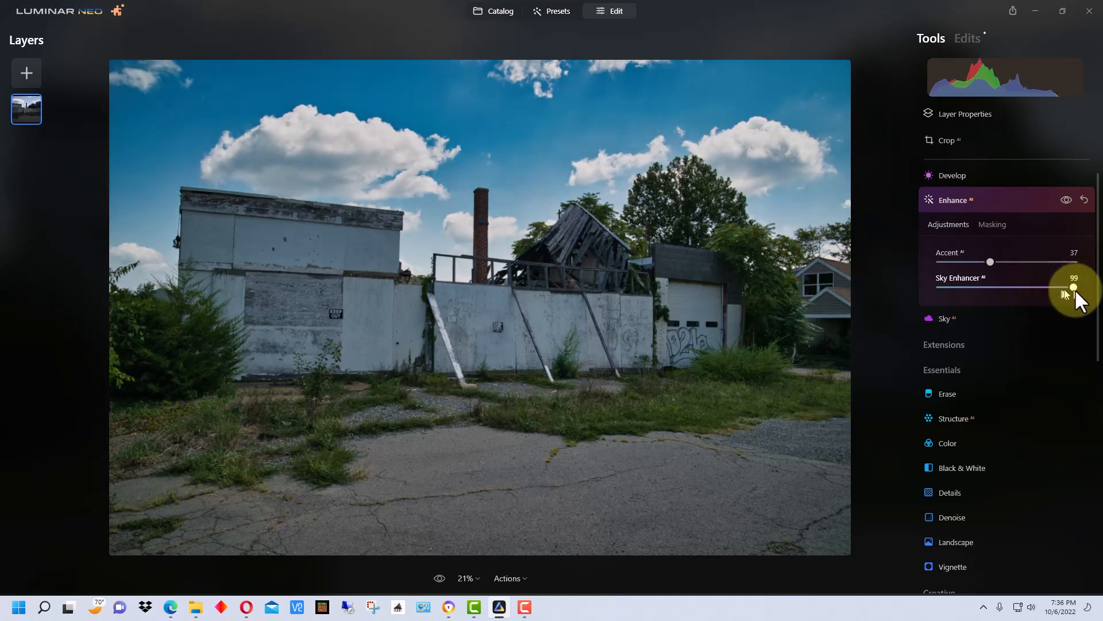
drag(1073, 287, 1044, 286)
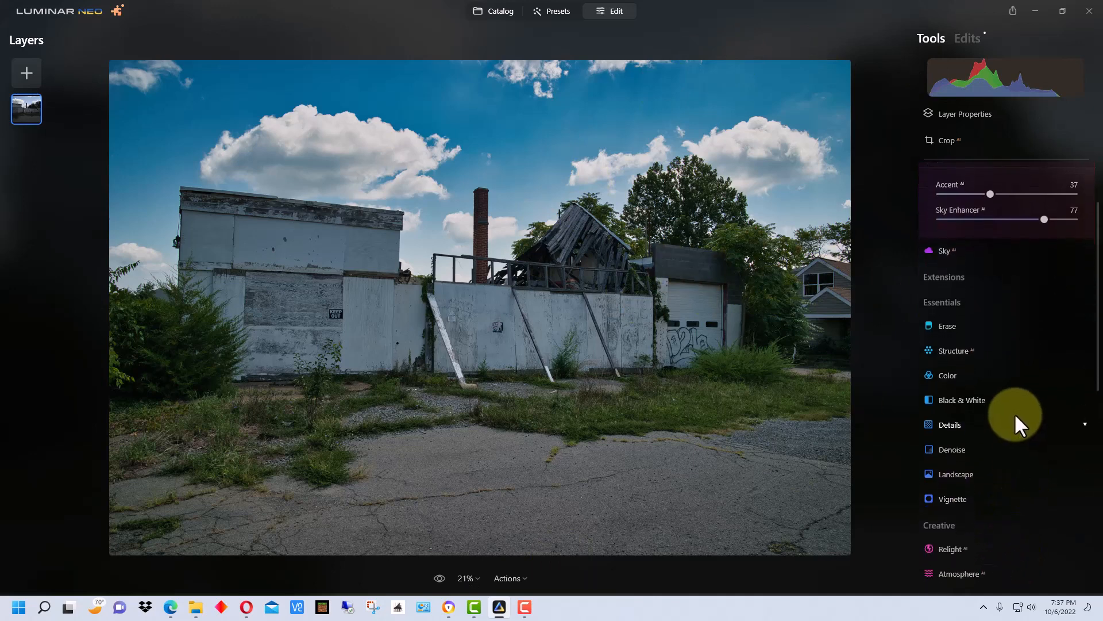
Step: In Landscape, raise Foliage Enhancer, previewing it against the unadjusted photo
click(956, 473)
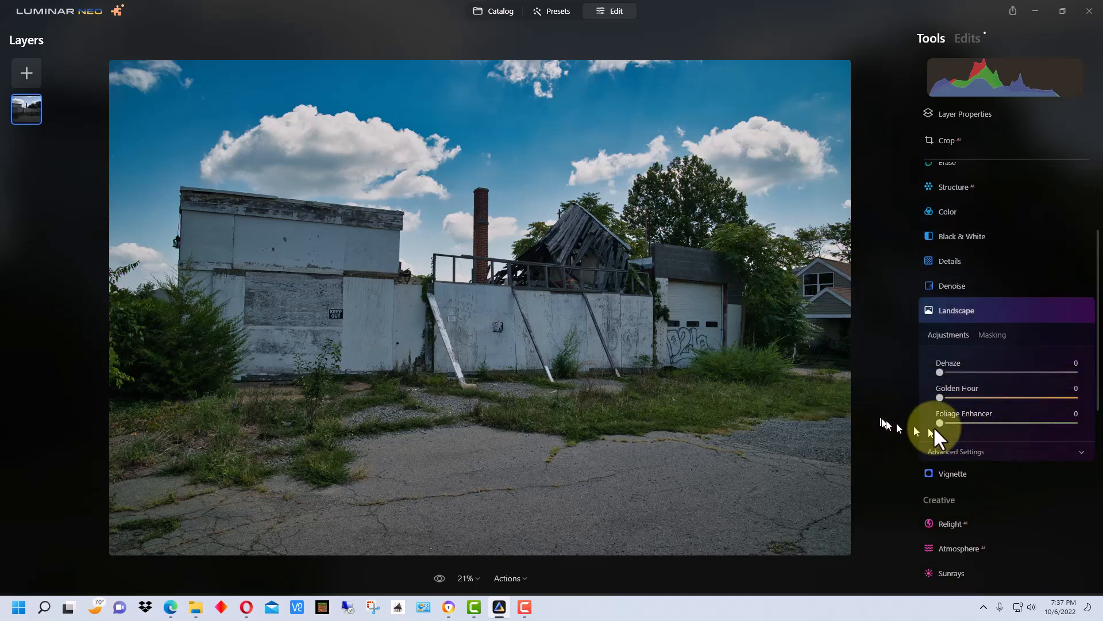
drag(940, 423, 971, 423)
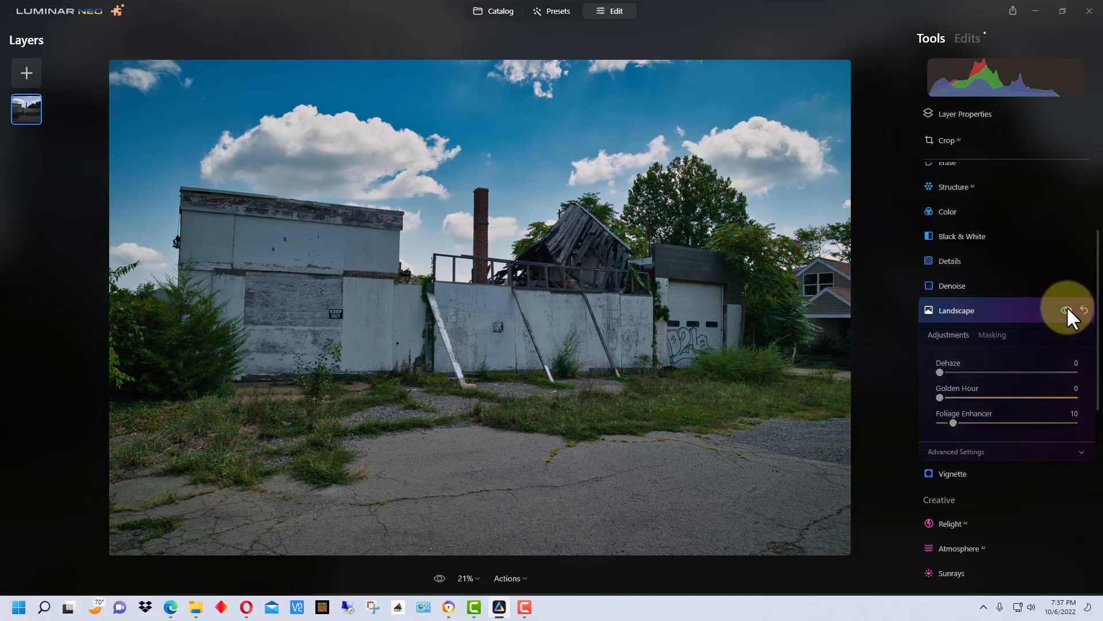
click(1065, 310)
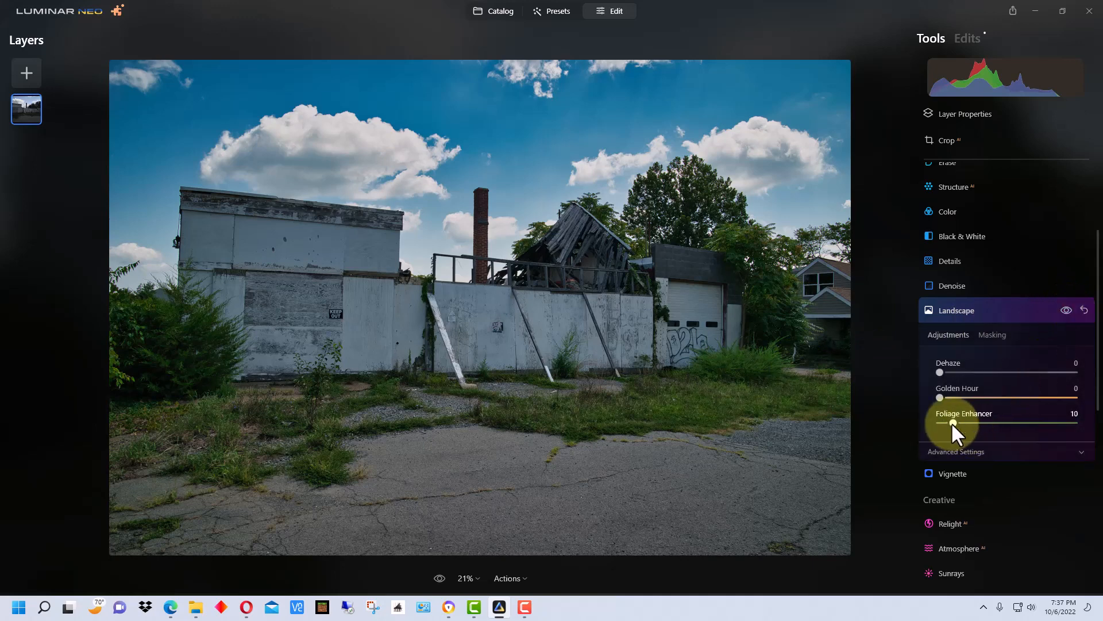
drag(939, 422, 987, 422)
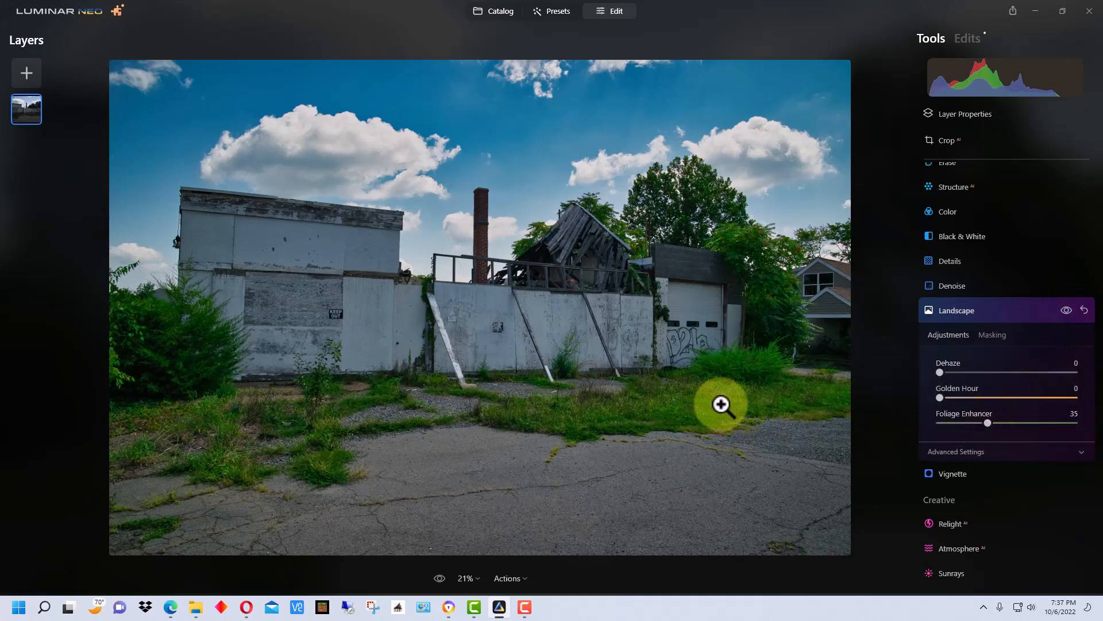
mouse_move(984, 429)
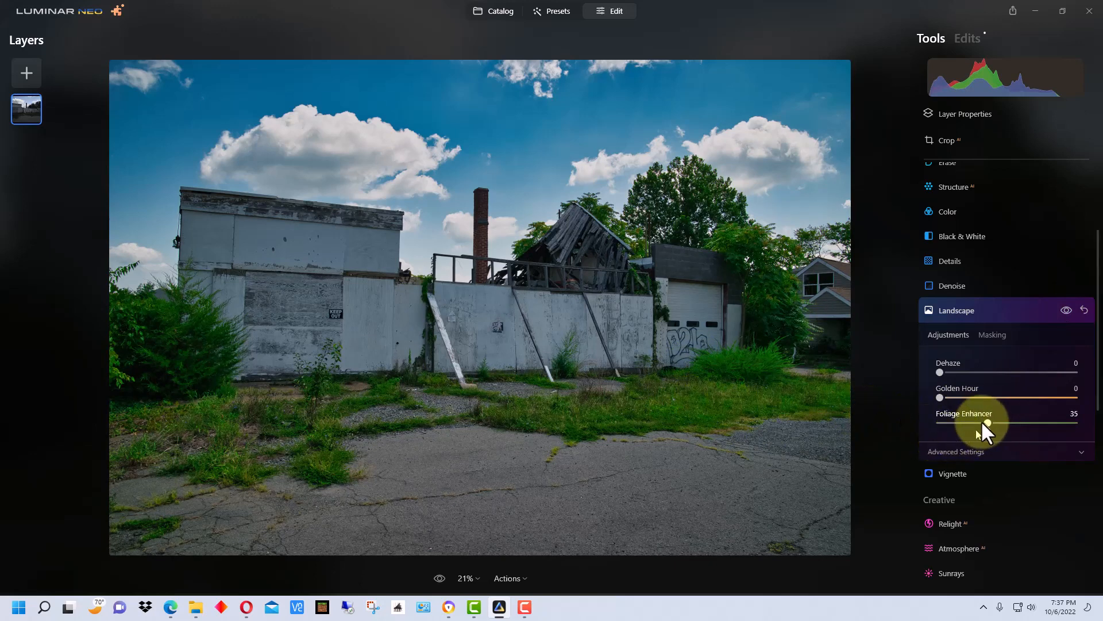
Step: Settle Foliage Enhancer at 20 and compare the edit with the original
drag(992, 423, 968, 423)
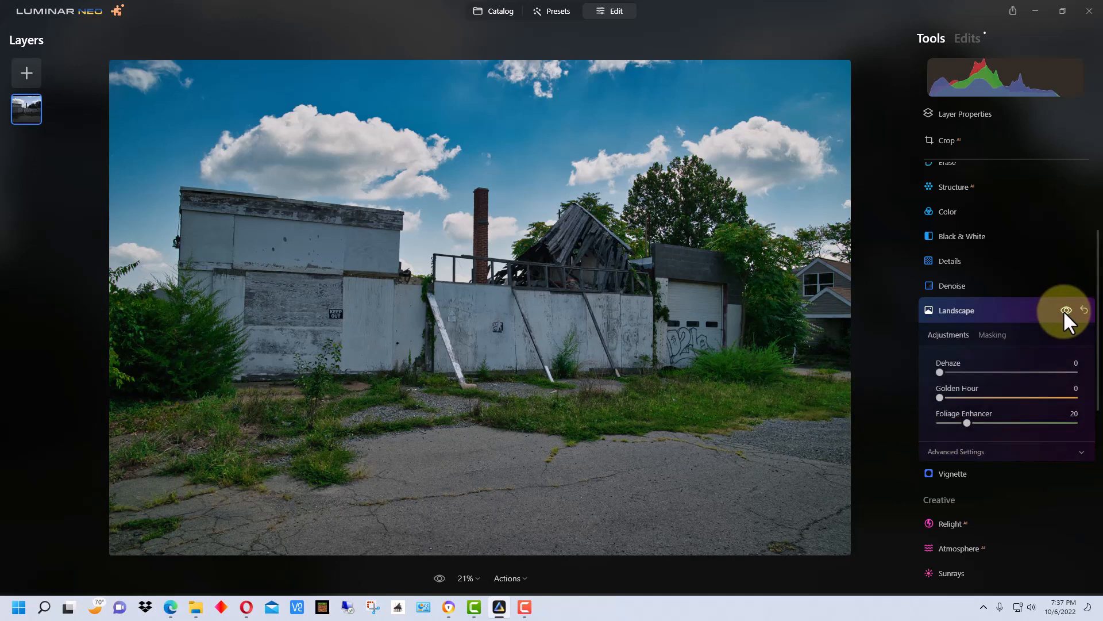
click(1064, 310)
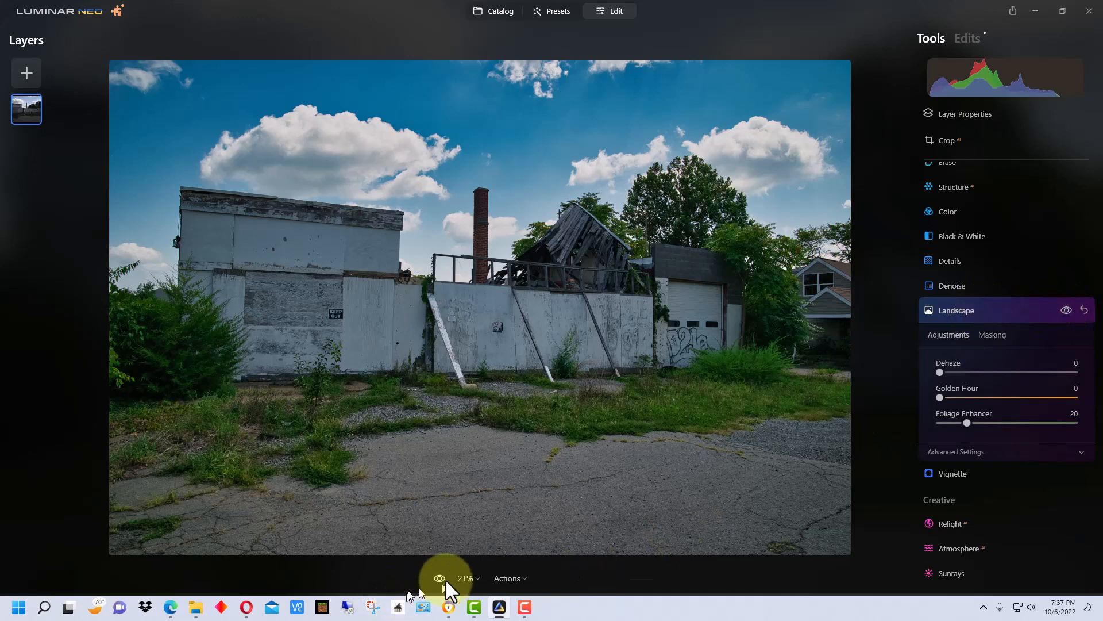
click(439, 578)
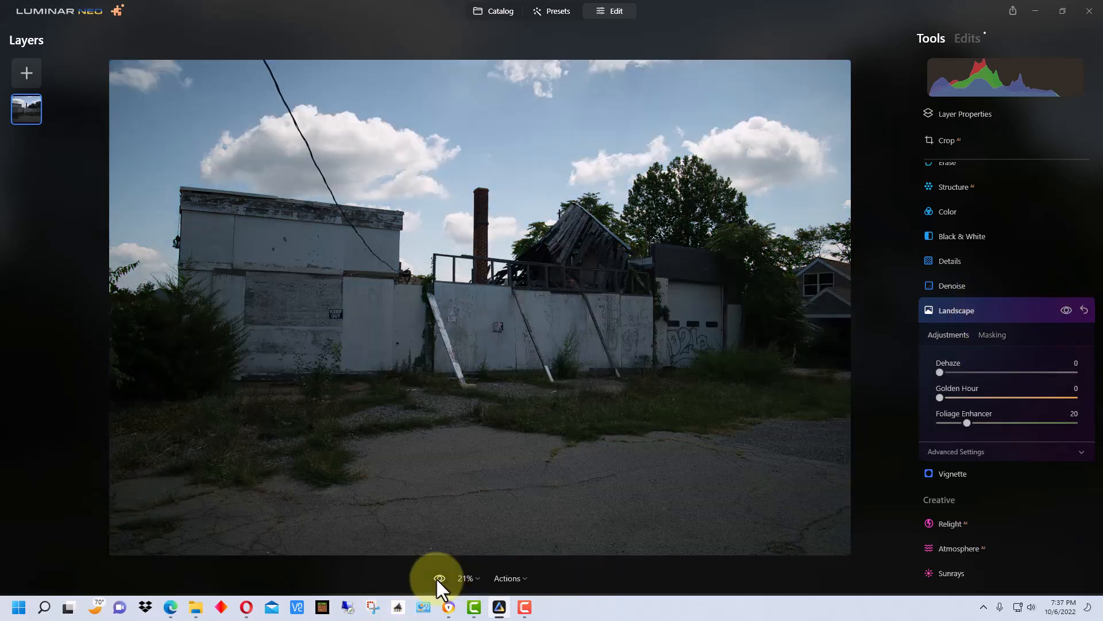